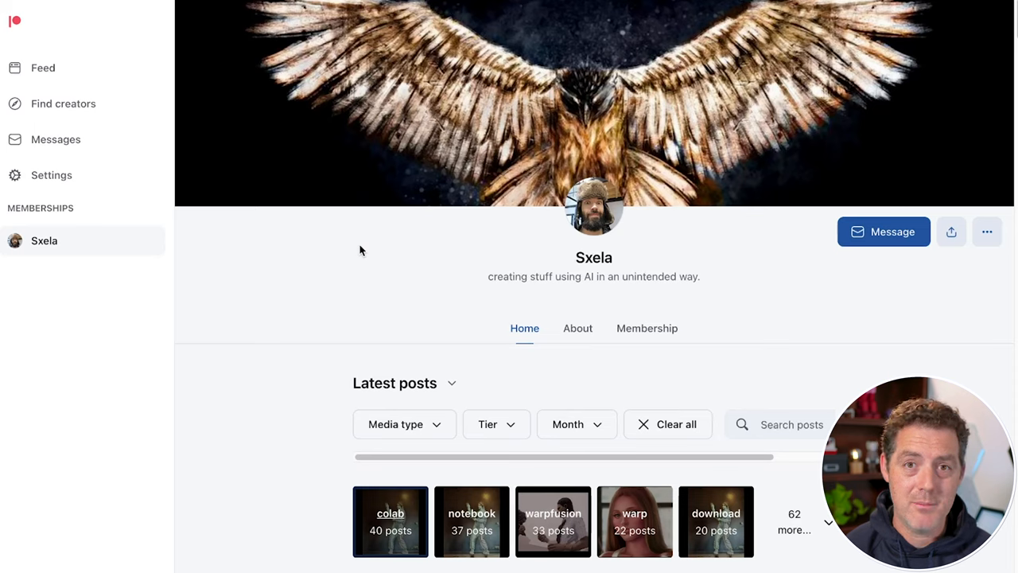
- Look around the empty Untitled4 notebook before switching to WarpFusion
{"action": "left_click", "coordinate": [582, 258]}
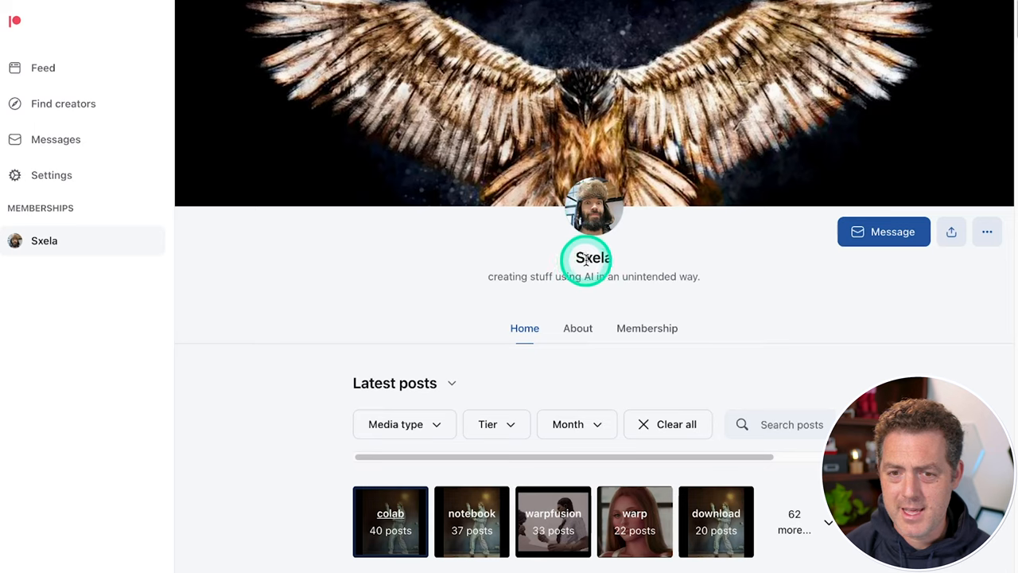
{"action": "mouse_move", "coordinate": [635, 249]}
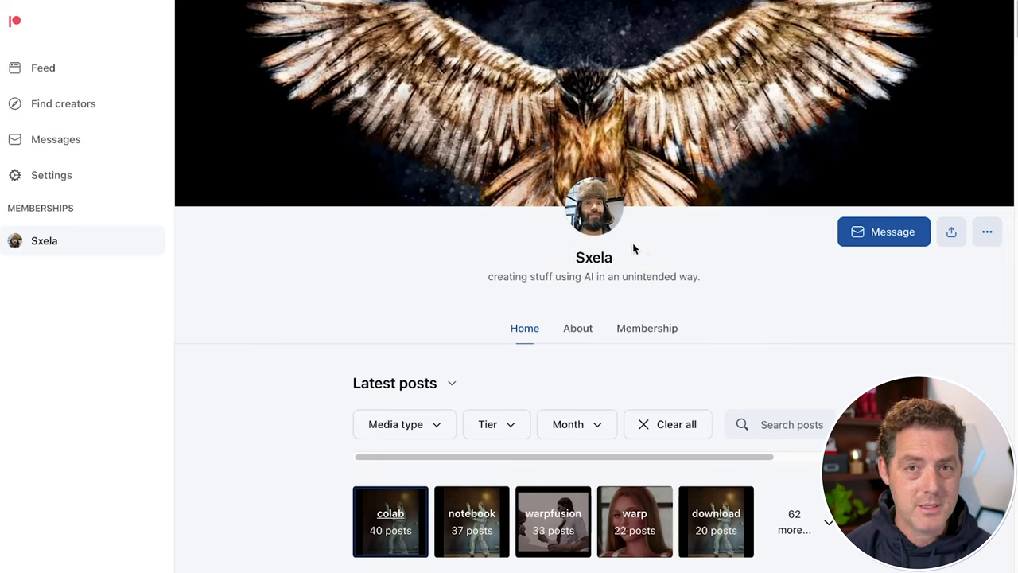
{"action": "left_click", "coordinate": [631, 249]}
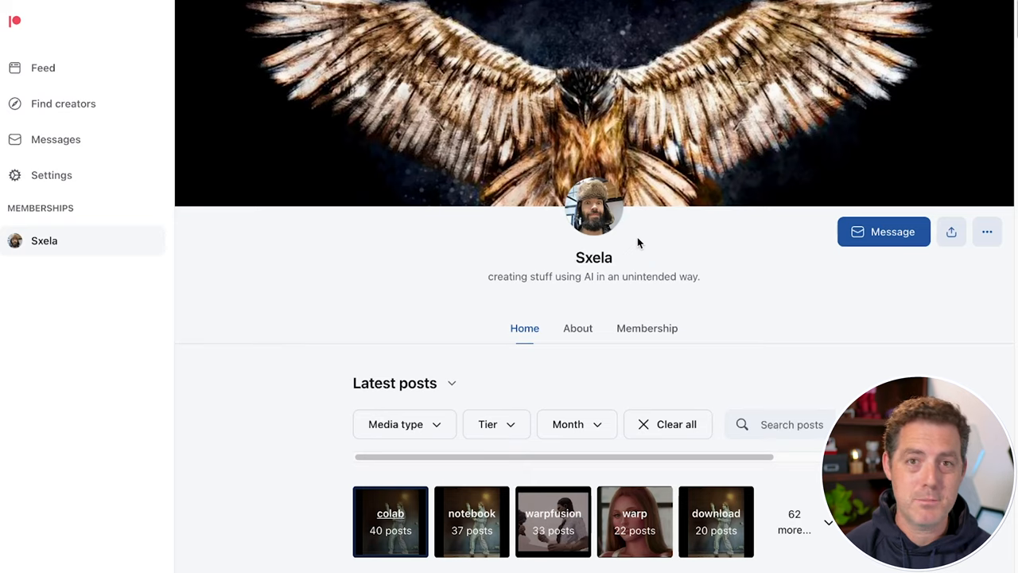
{"action": "left_click", "coordinate": [337, 363]}
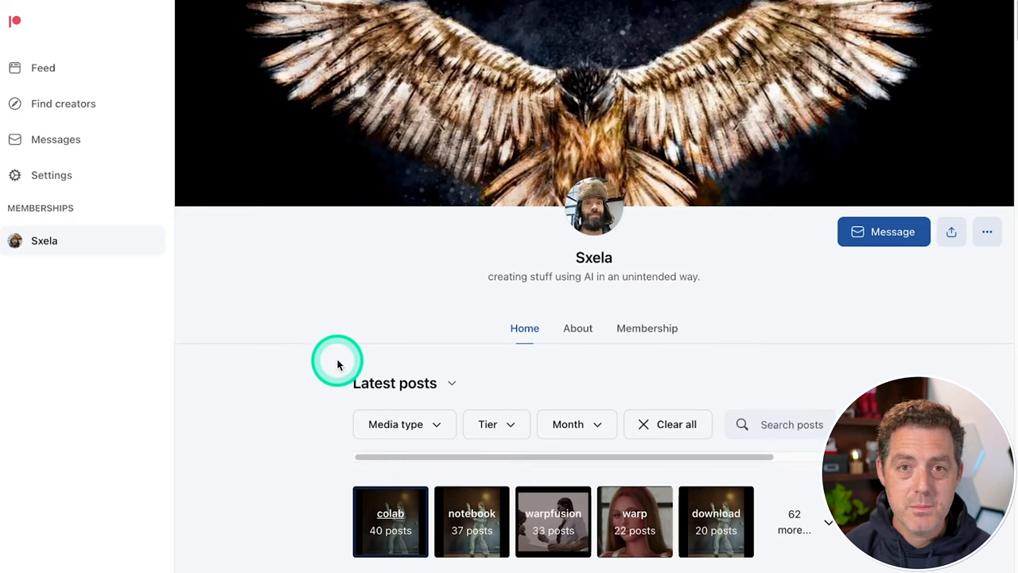
{"action": "scroll", "scroll_direction": "down", "scroll_amount": 3}
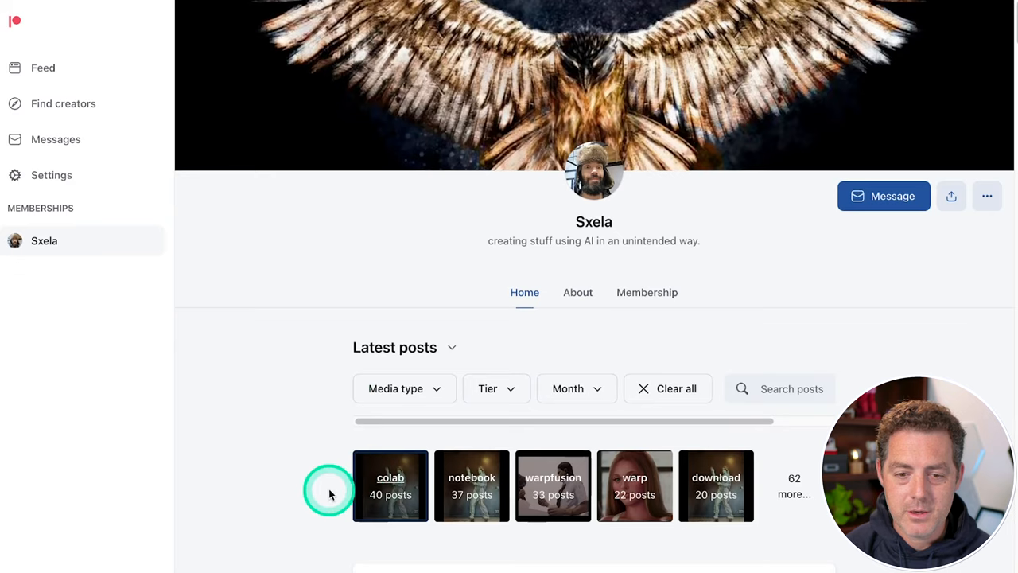
{"action": "scroll", "scroll_direction": "down", "scroll_amount": 3}
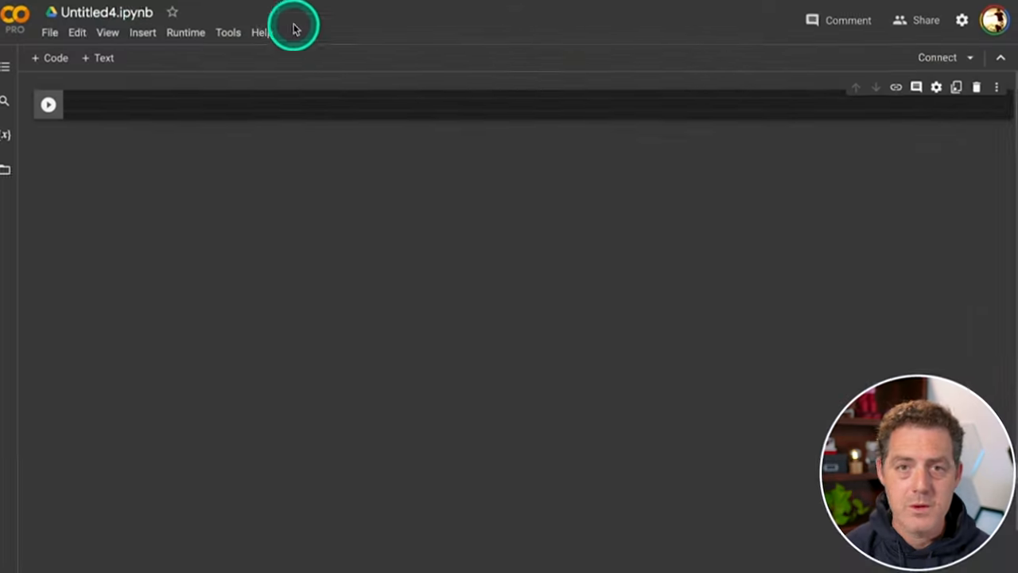
- Open stable_warpfusion_v0_9_13_multicontrol.ipynb via File > Open notebook and skim its changelog and setup cells
{"action": "left_click", "coordinate": [51, 32]}
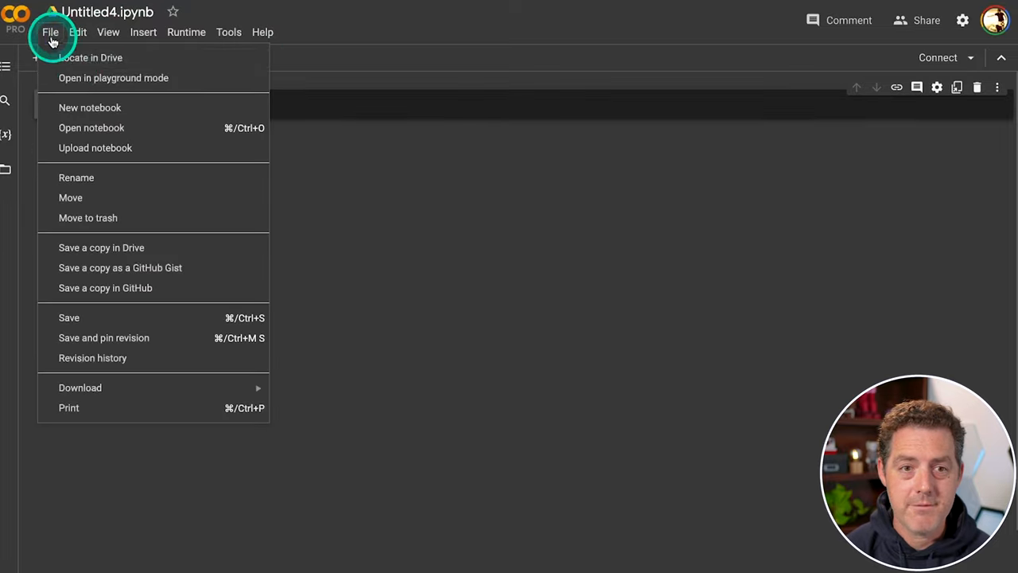
{"action": "left_click", "coordinate": [95, 146]}
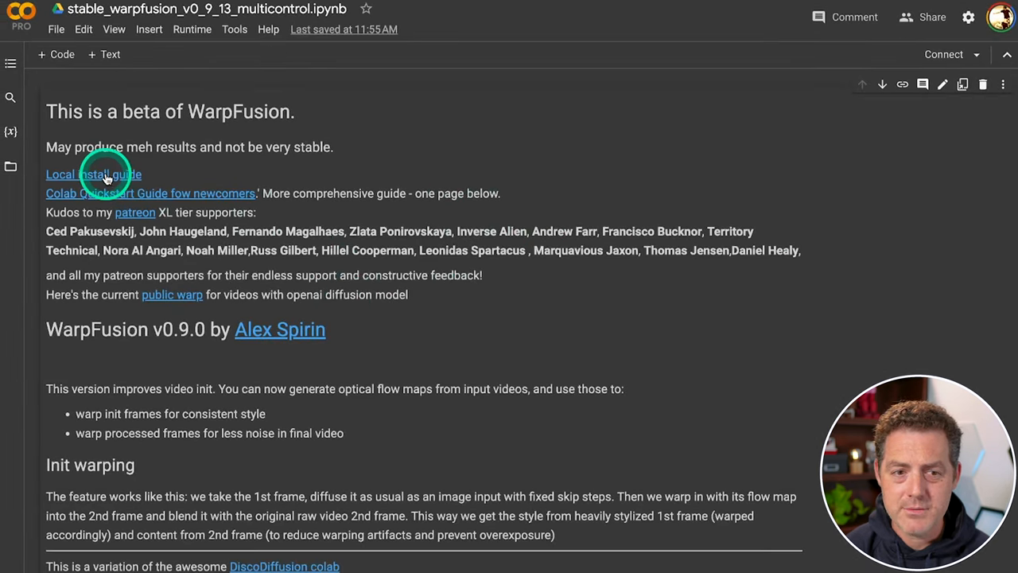
{"action": "mouse_move", "coordinate": [508, 318]}
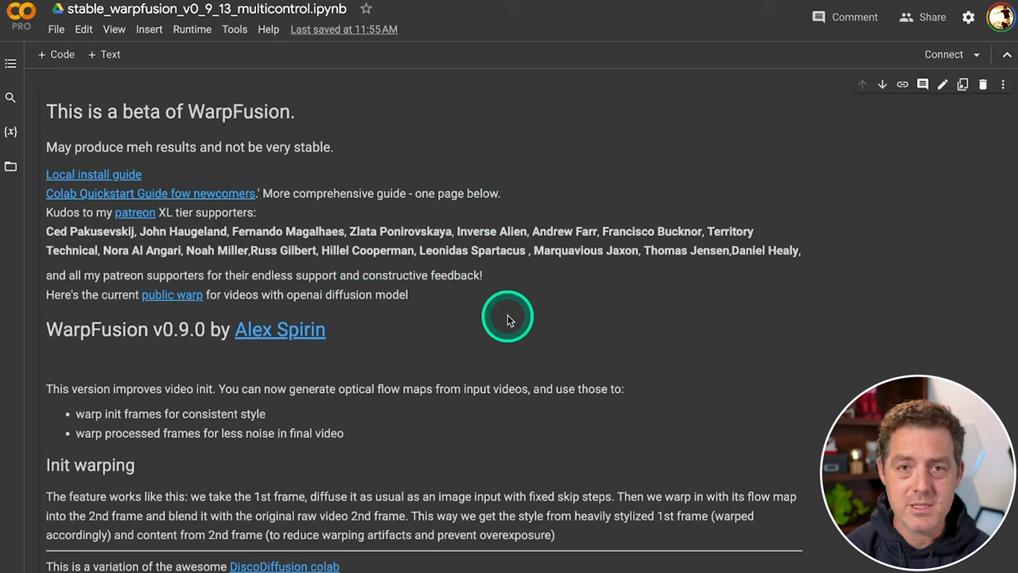
{"action": "mouse_move", "coordinate": [812, 194]}
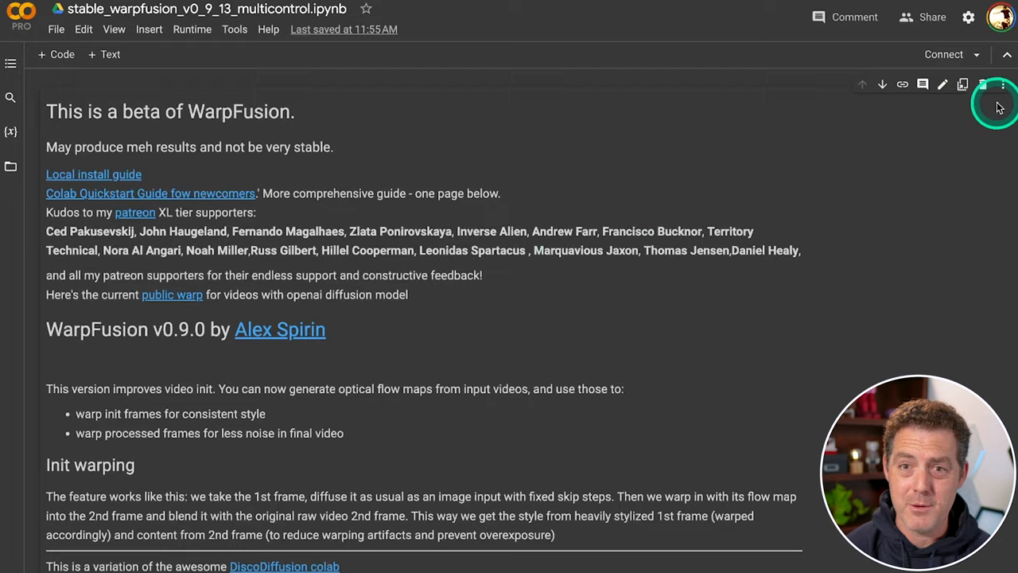
{"action": "scroll", "scroll_direction": "down", "scroll_amount": 3}
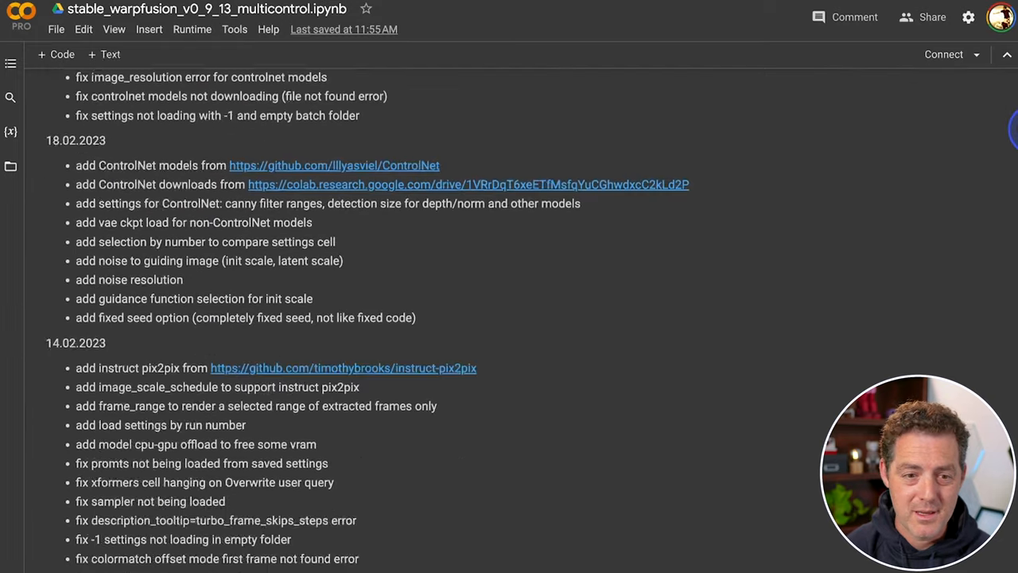
{"action": "scroll", "scroll_direction": "down", "scroll_amount": 3}
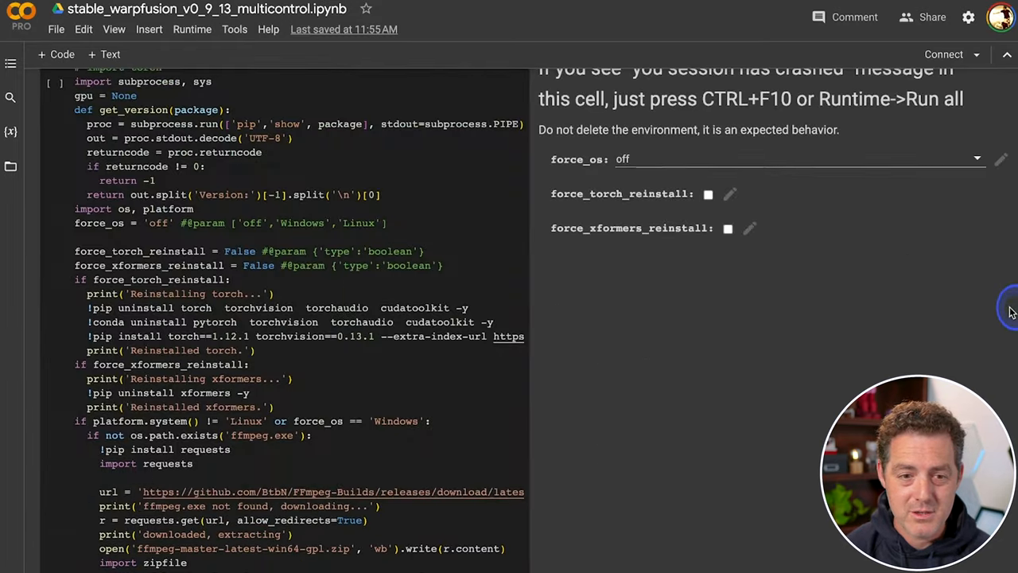
{"action": "scroll", "scroll_direction": "down", "scroll_amount": 3}
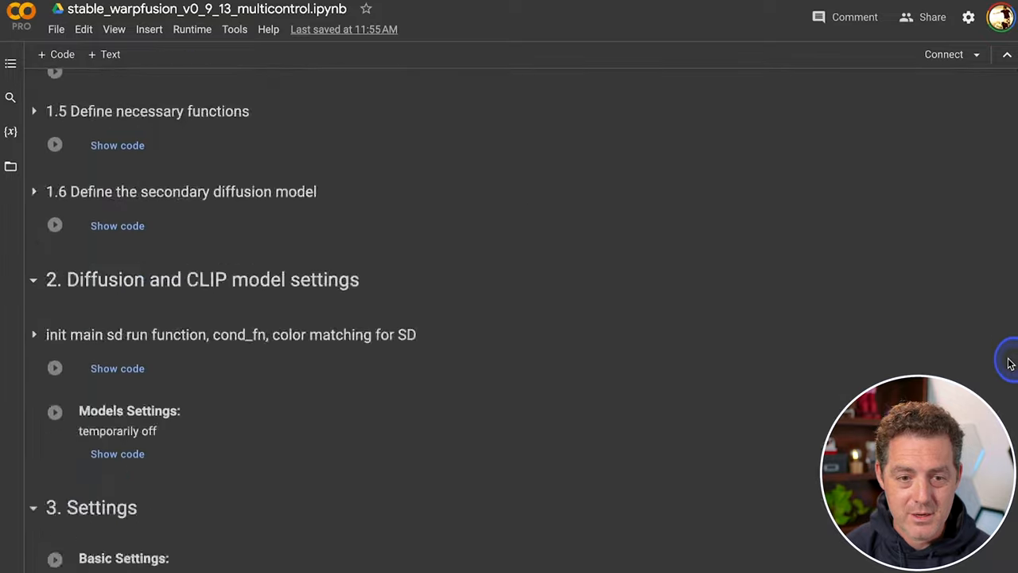
{"action": "scroll", "scroll_direction": "down", "scroll_amount": 3}
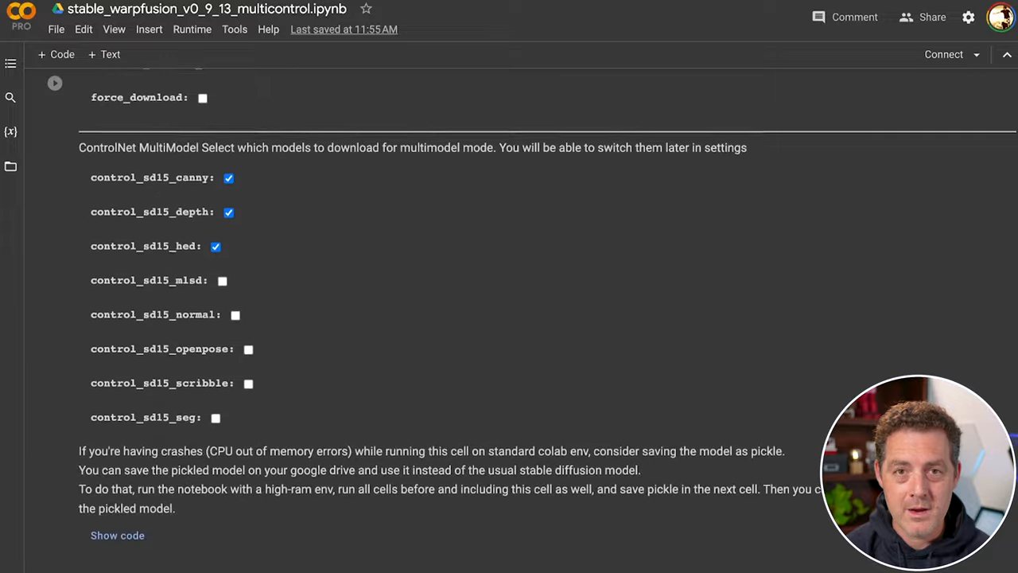
{"action": "scroll", "scroll_direction": "down", "scroll_amount": 3}
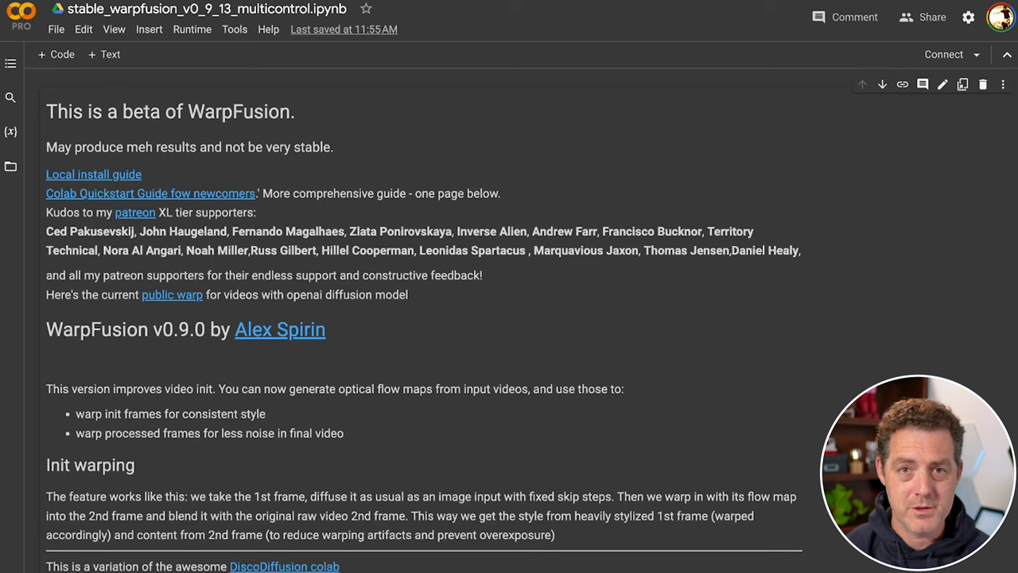
- Run the 1.1 Prepare Folders cell so Drive is mounted, then show the runtime Files sidebar
{"action": "scroll", "scroll_direction": "down", "scroll_amount": 3}
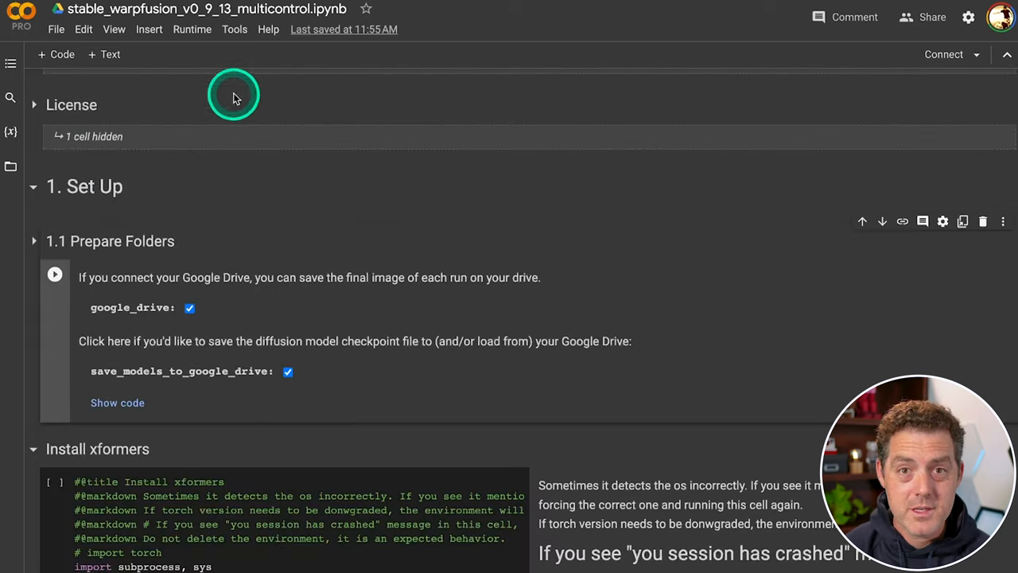
{"action": "mouse_move", "coordinate": [142, 241]}
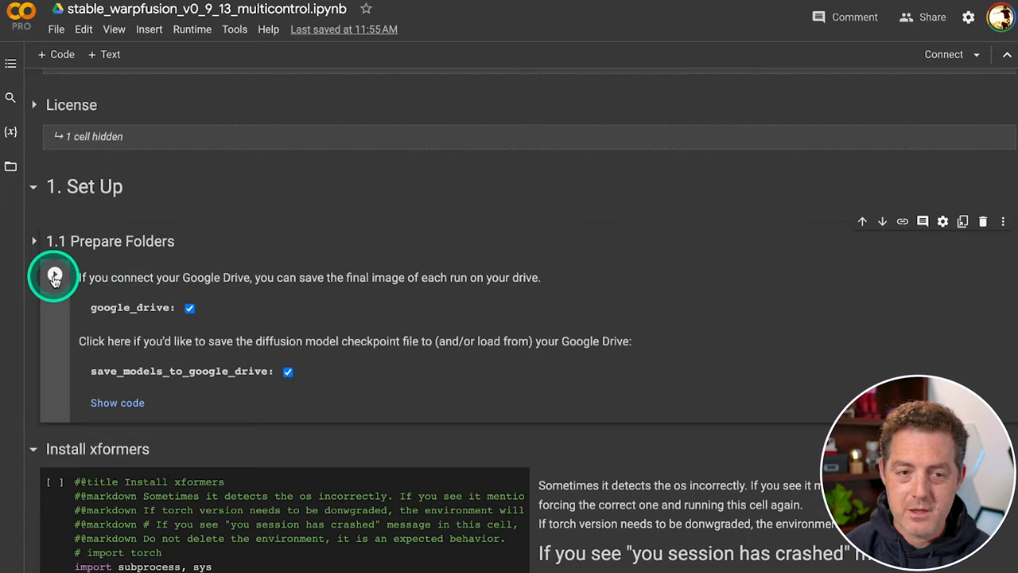
{"action": "left_click", "coordinate": [54, 277]}
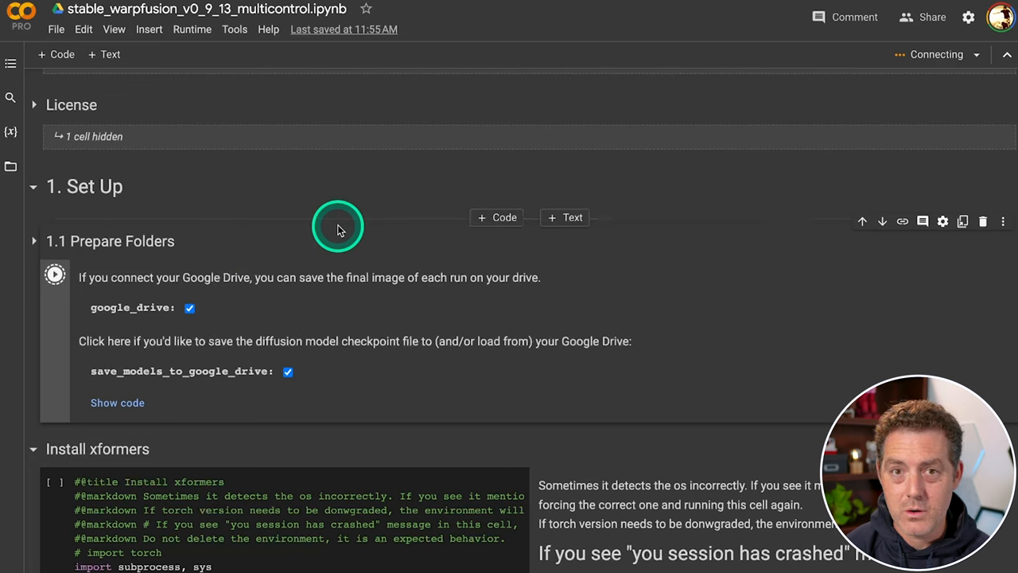
{"action": "left_click", "coordinate": [54, 273]}
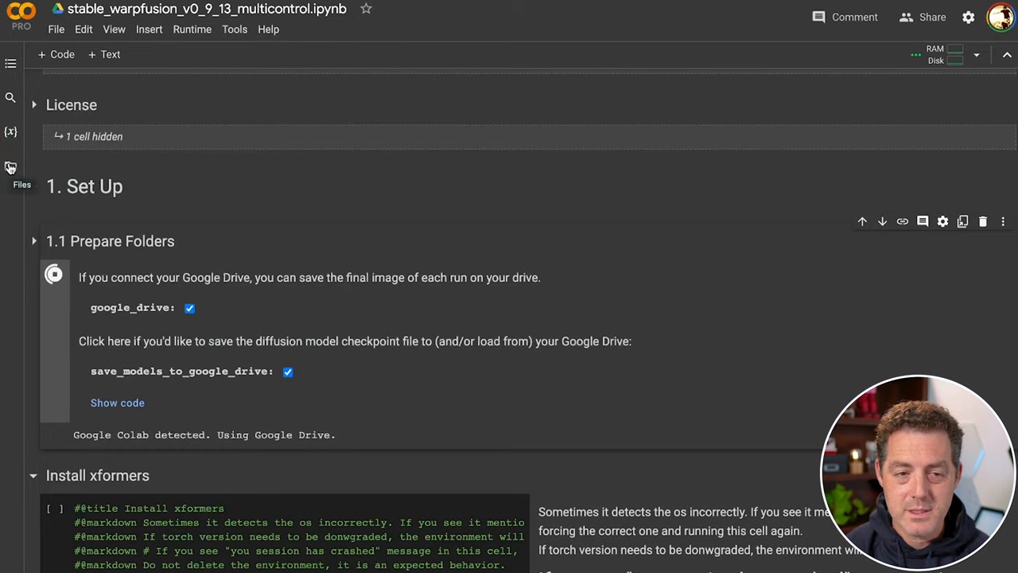
{"action": "left_click", "coordinate": [9, 164]}
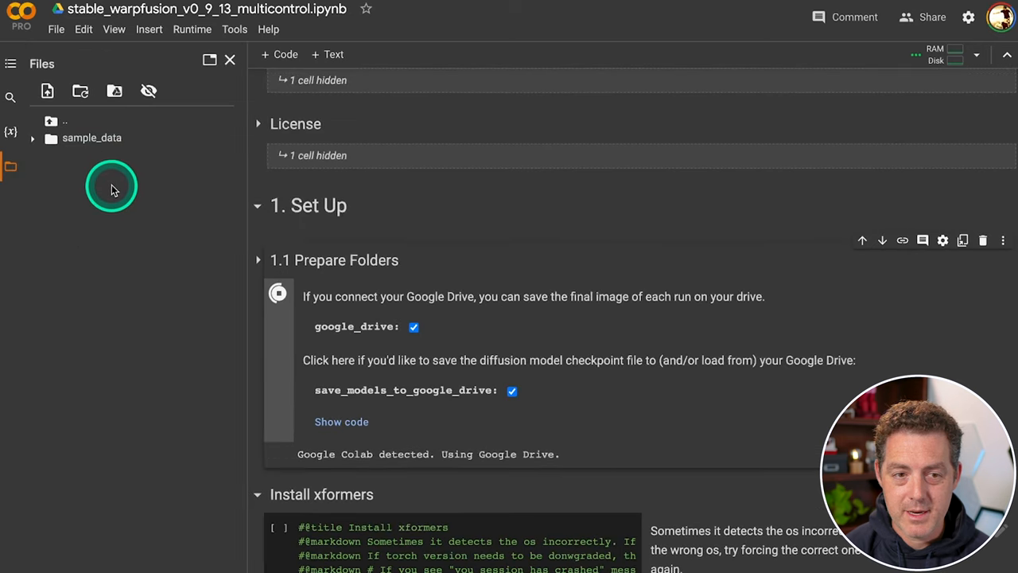
{"action": "left_click", "coordinate": [278, 293]}
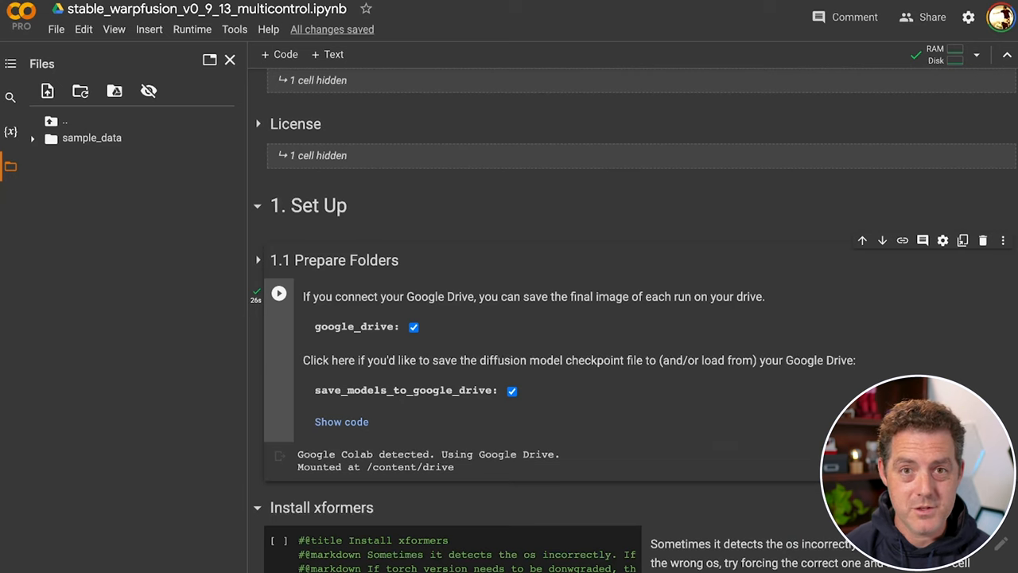
- Upload the video Untitled.mp4 into the runtime files, accepting the temporary-files warning
{"action": "left_click", "coordinate": [278, 293]}
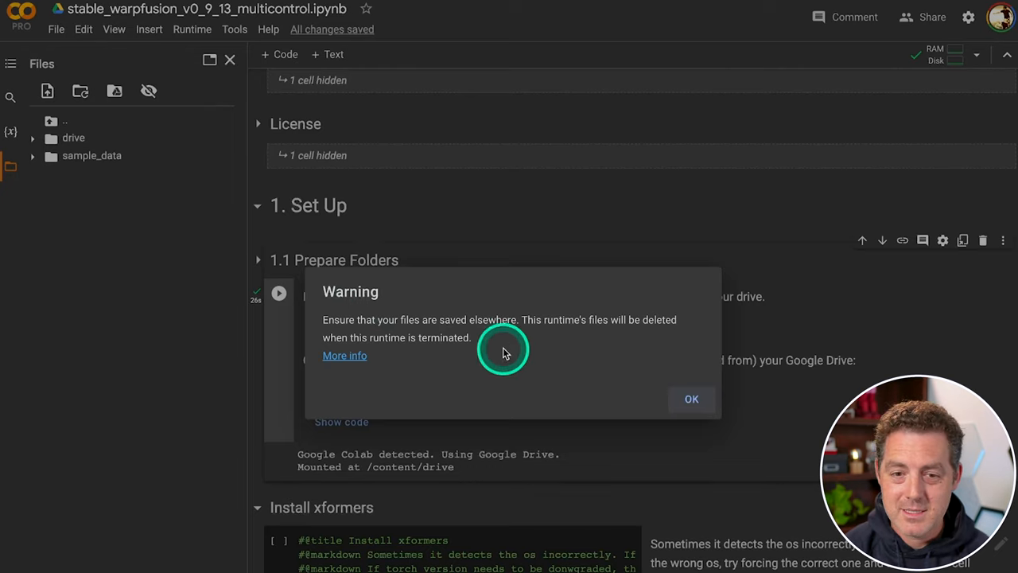
{"action": "left_click", "coordinate": [690, 397]}
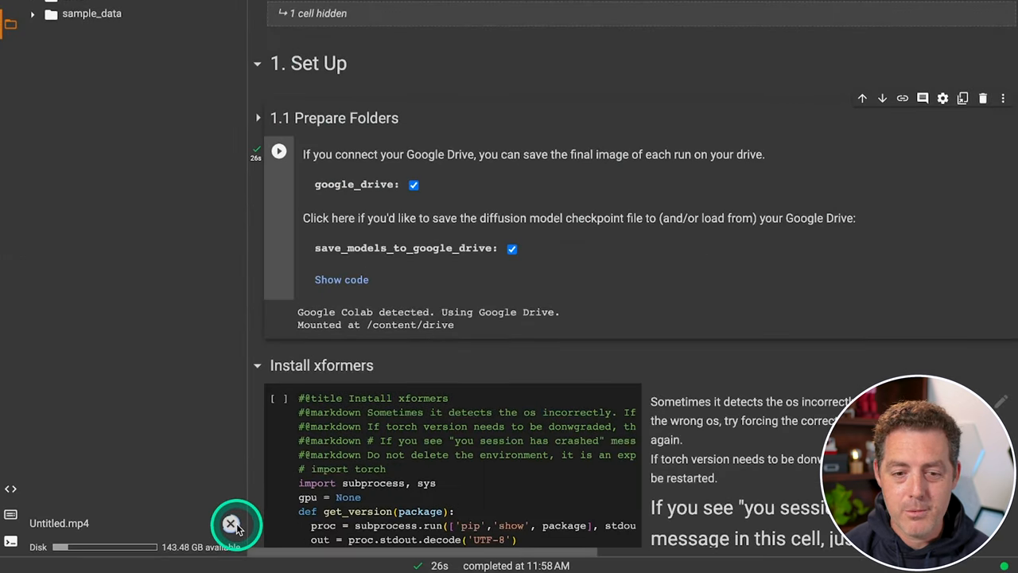
- Scroll down to section 3. Settings with batch_name and width_height
{"action": "scroll", "scroll_direction": "down", "scroll_amount": 3}
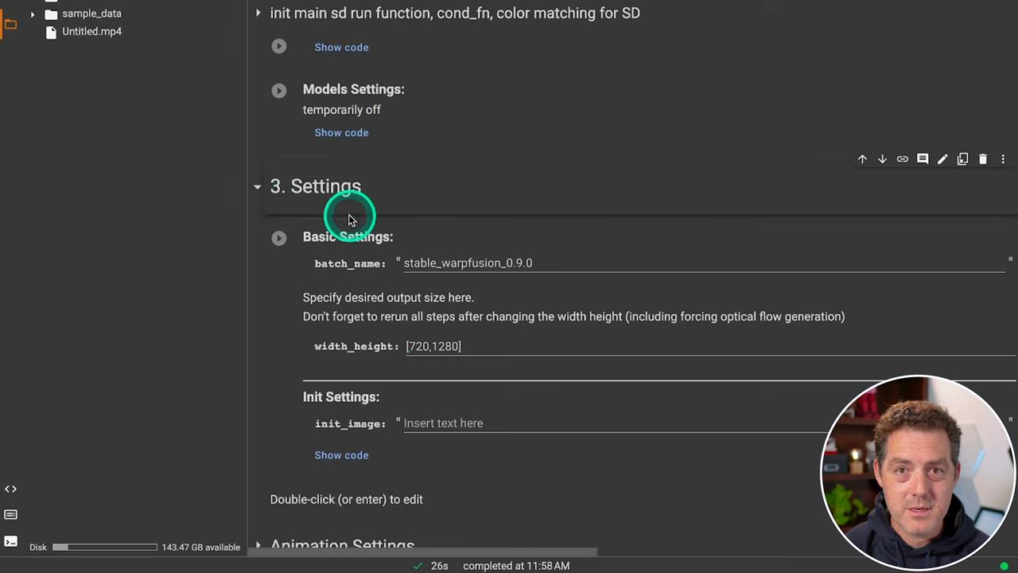
{"action": "scroll", "scroll_direction": "down", "scroll_amount": 3}
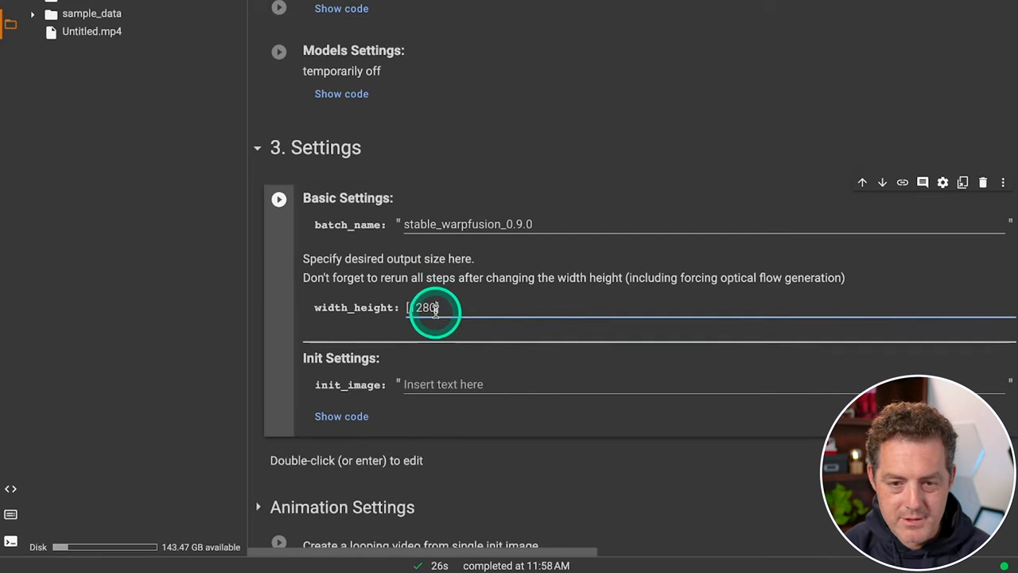
{"action": "scroll", "scroll_direction": "down", "scroll_amount": 3}
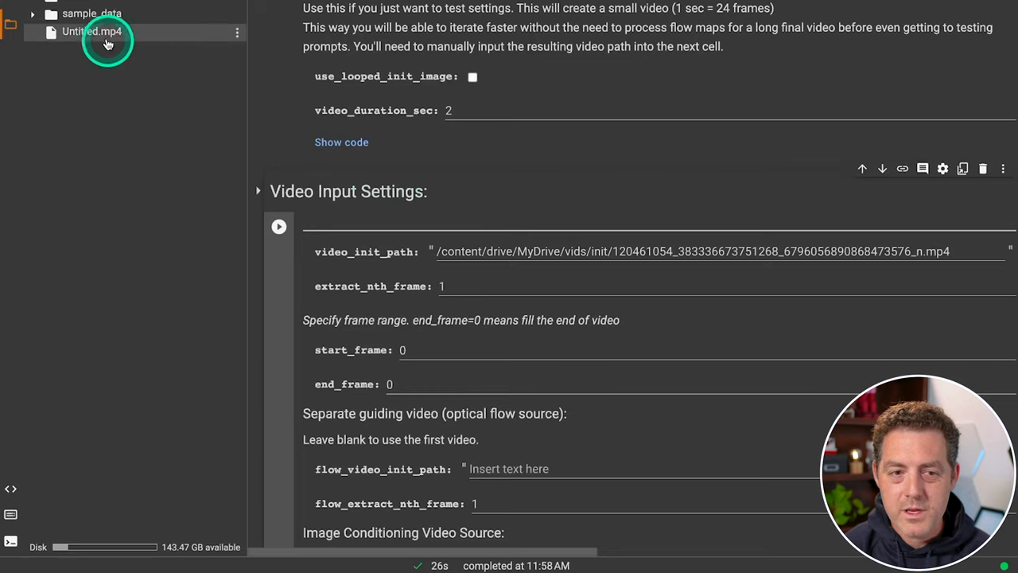
{"action": "mouse_move", "coordinate": [95, 33]}
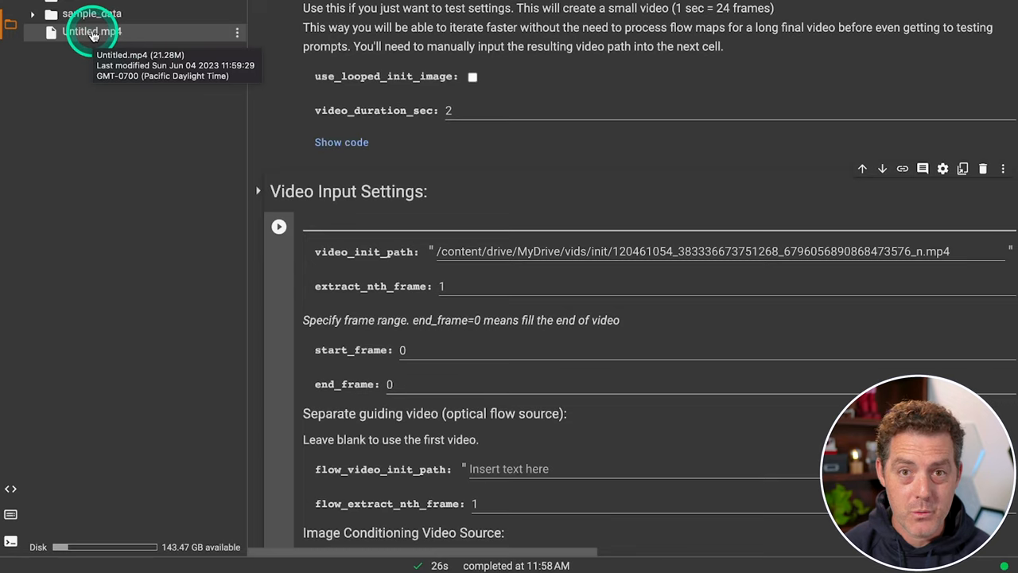
{"action": "mouse_move", "coordinate": [135, 124]}
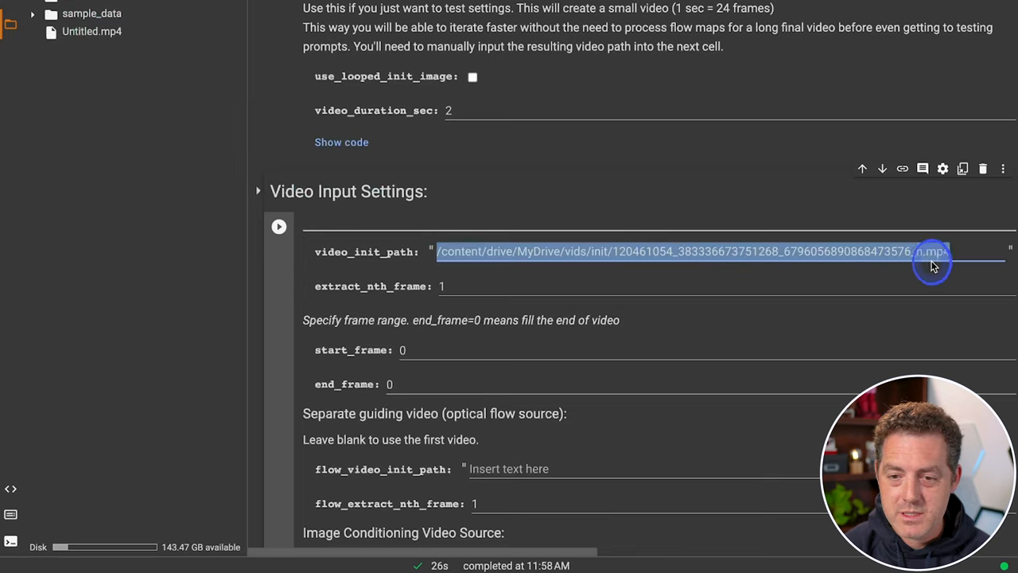
- Set video_init_path to /content/Untitled.mp4
{"action": "type", "text": "/content/Untitled.mp4"}
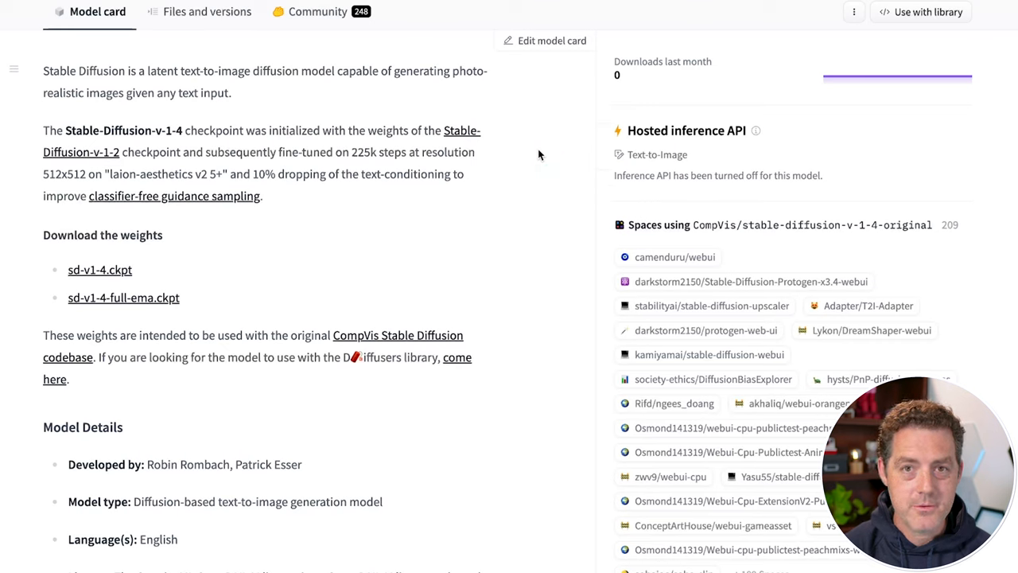
{"action": "left_click", "coordinate": [542, 139]}
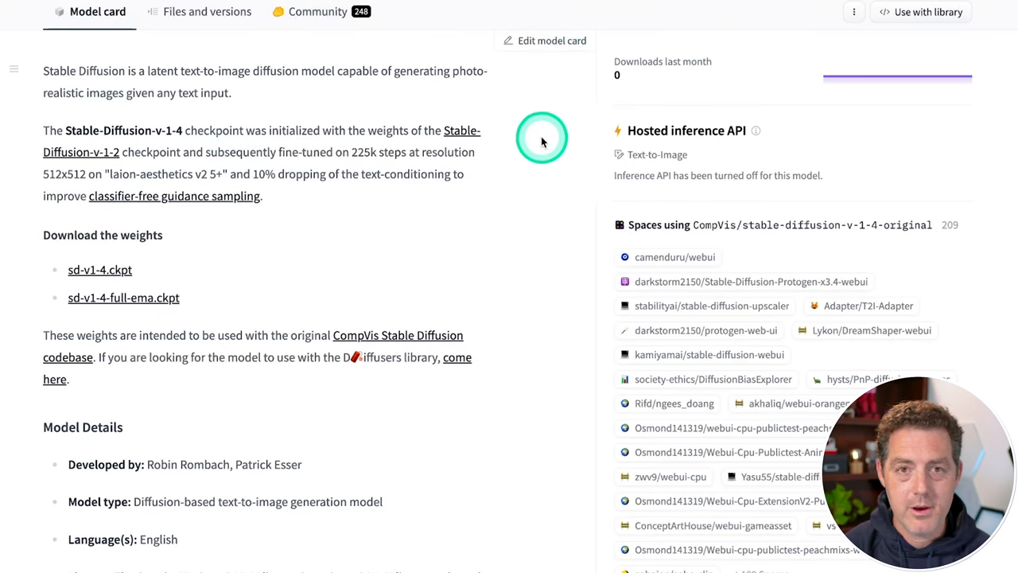
{"action": "mouse_move", "coordinate": [118, 274]}
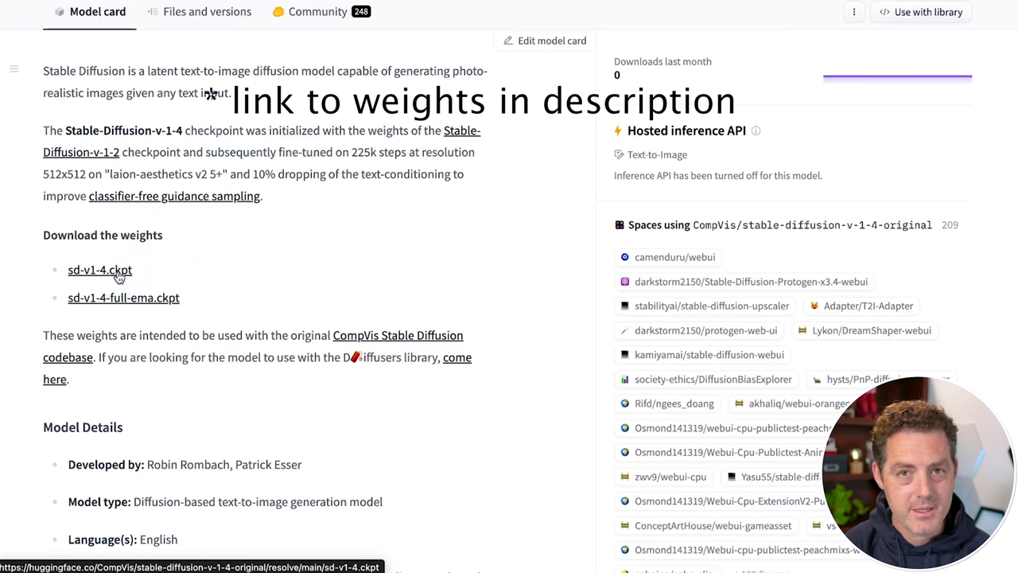
{"action": "left_click", "coordinate": [111, 264]}
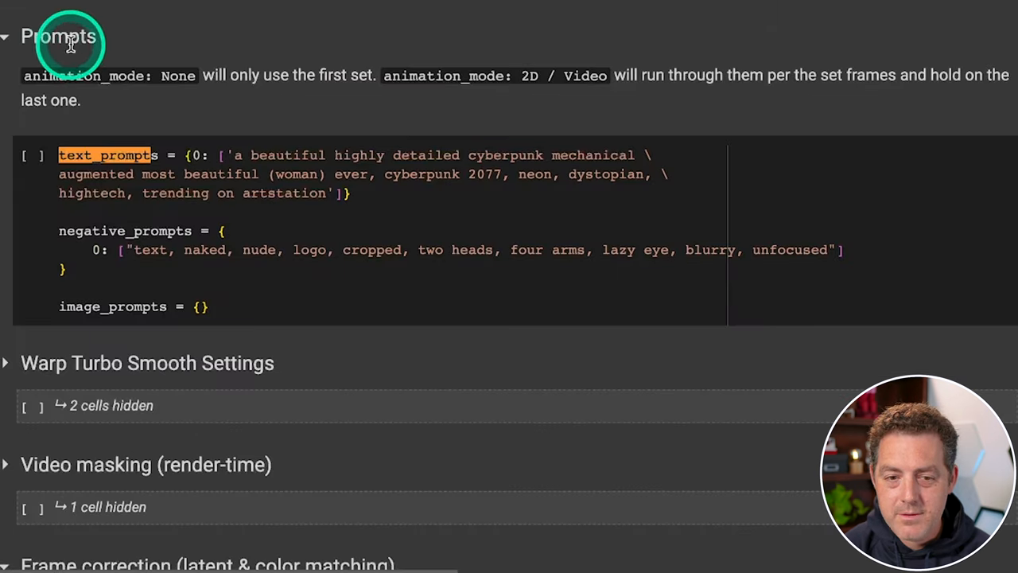
- Replace the cyberpunk text_prompts string with the highly detailed iron-and-fire dragon prompt
{"action": "left_click", "coordinate": [257, 164]}
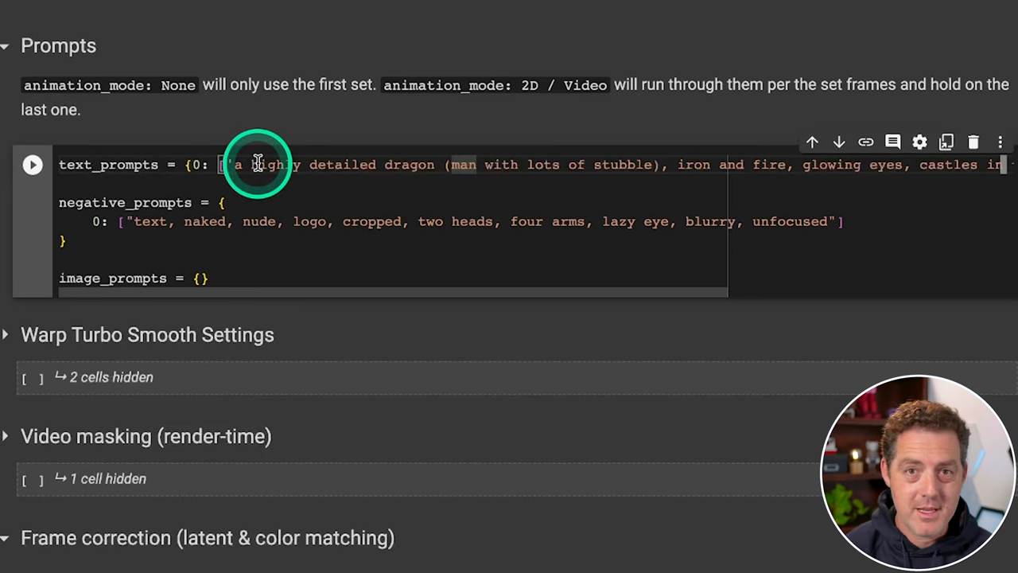
{"action": "mouse_move", "coordinate": [278, 175]}
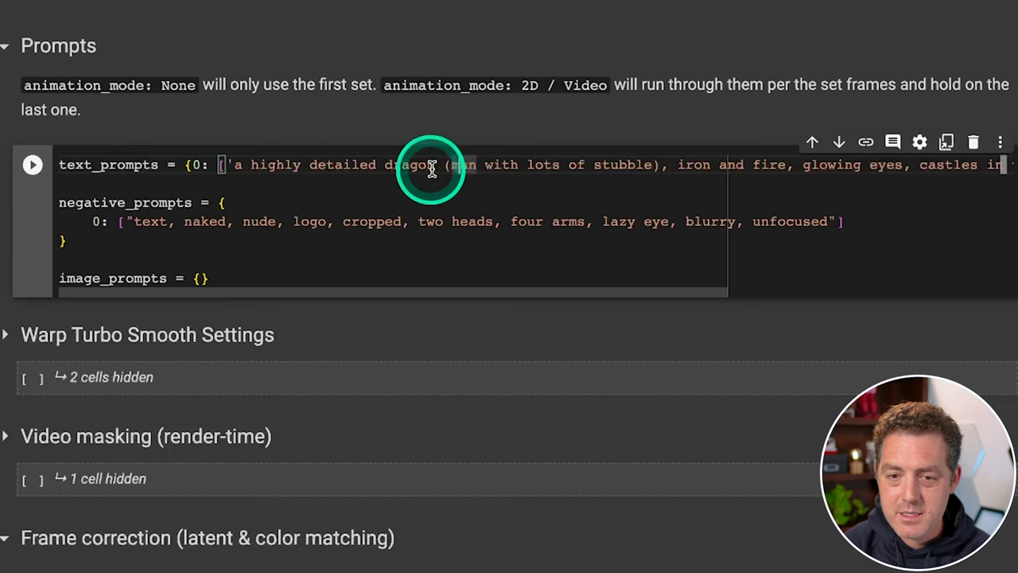
{"action": "mouse_move", "coordinate": [727, 164]}
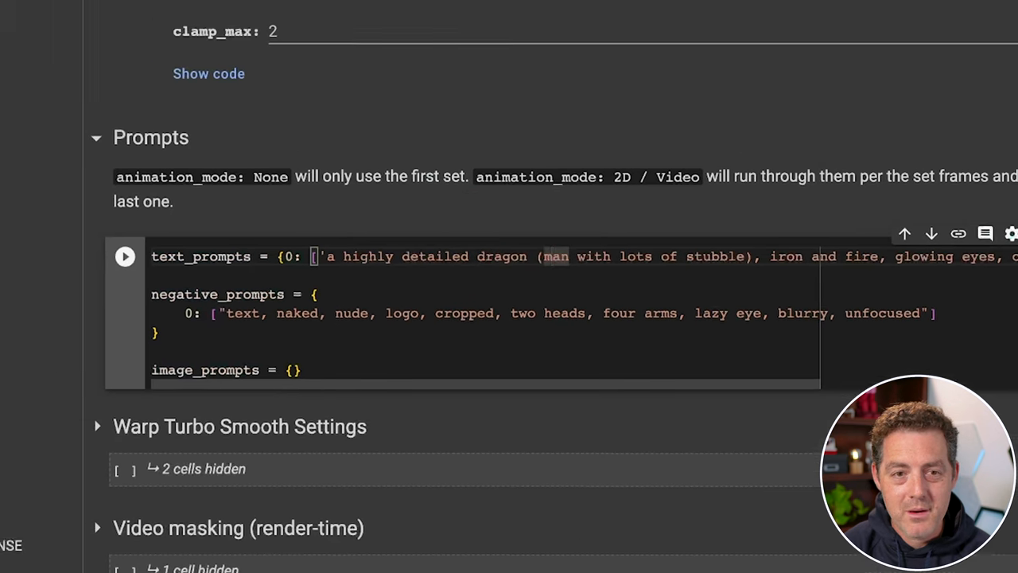
{"action": "left_click", "coordinate": [253, 70]}
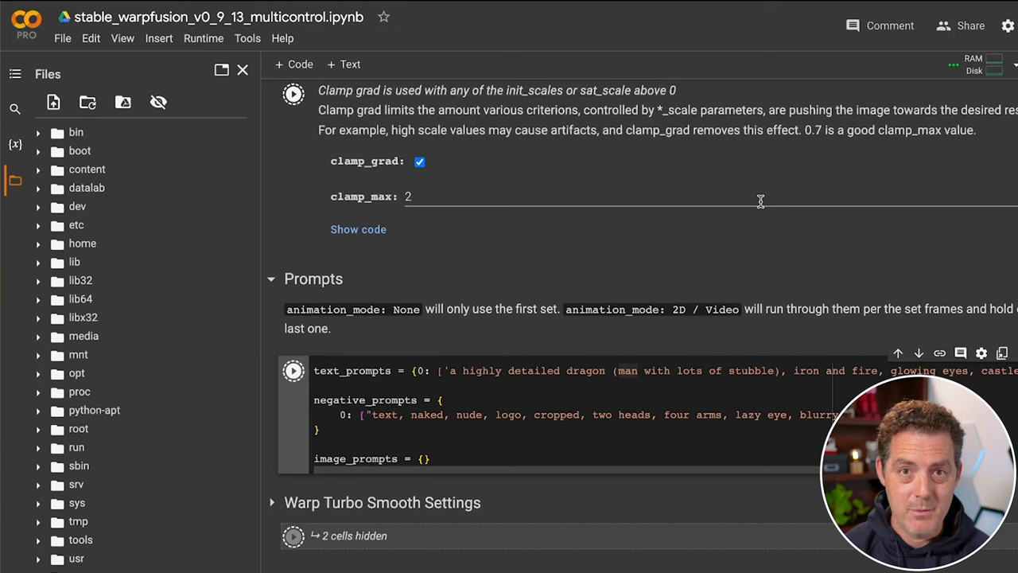
{"action": "left_click", "coordinate": [662, 159]}
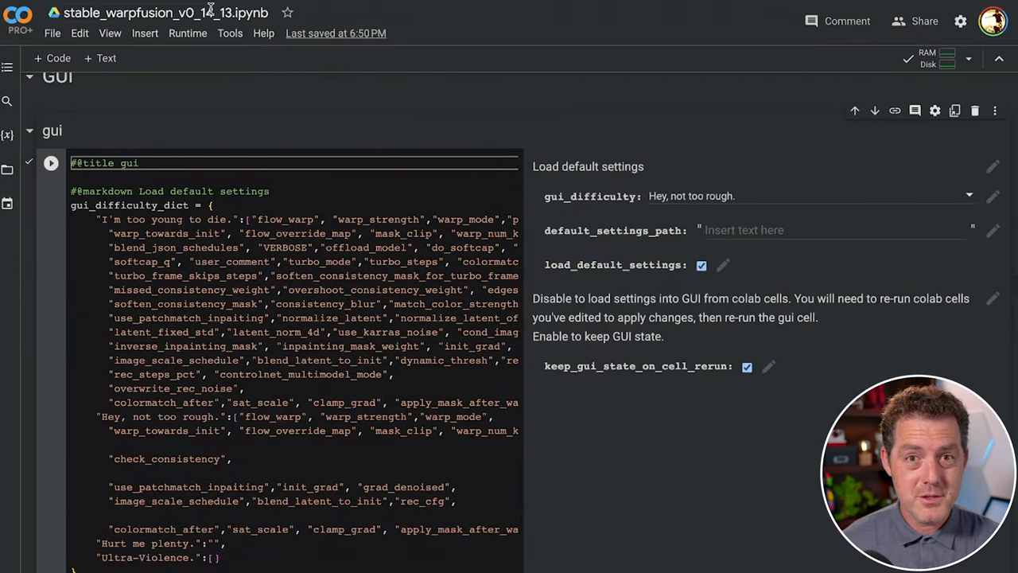
{"action": "mouse_move", "coordinate": [210, 12]}
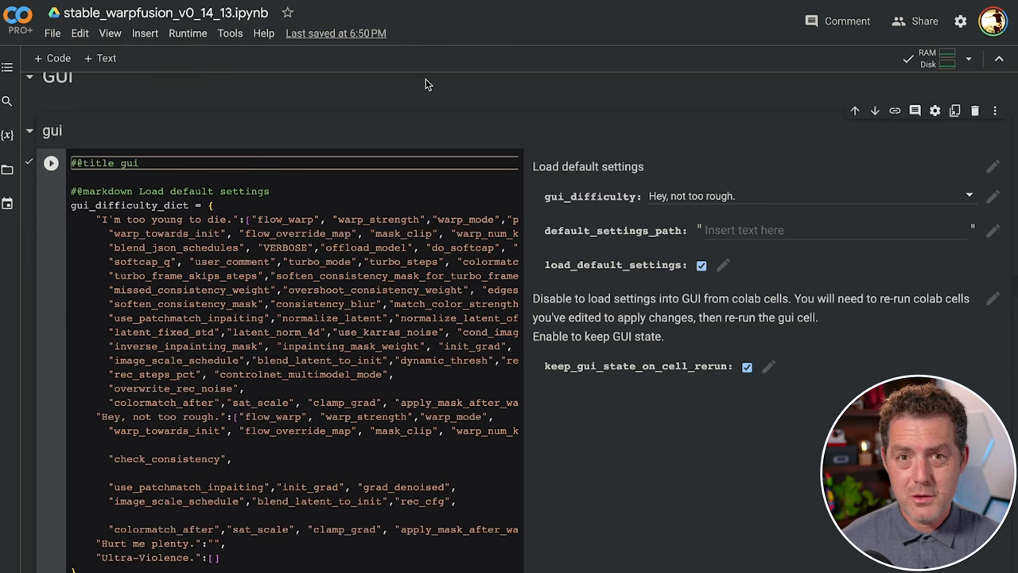
{"action": "mouse_move", "coordinate": [273, 99]}
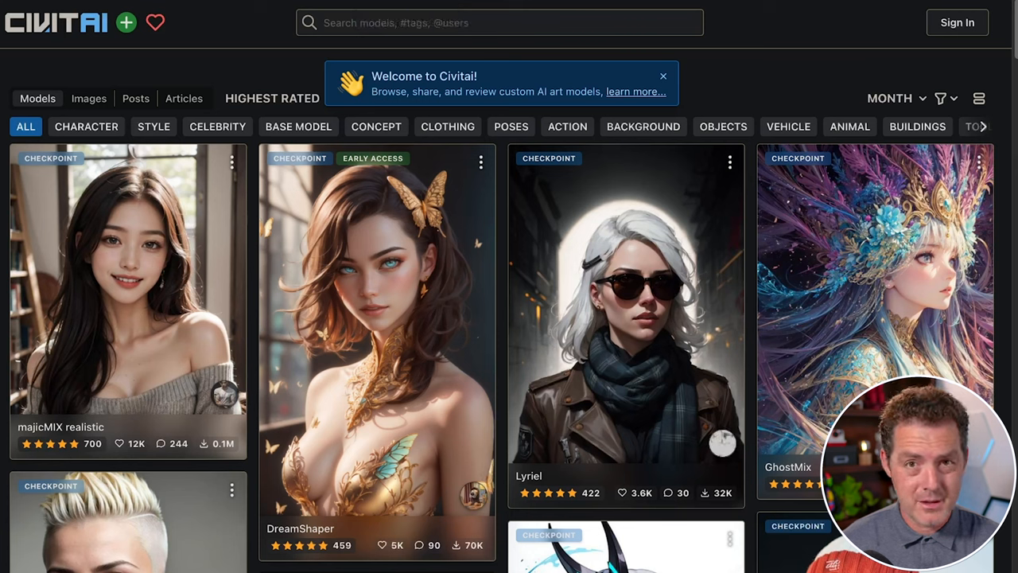
- Scroll through Civitai's highest-rated checkpoint models gallery
{"action": "scroll", "scroll_direction": "down", "scroll_amount": 3}
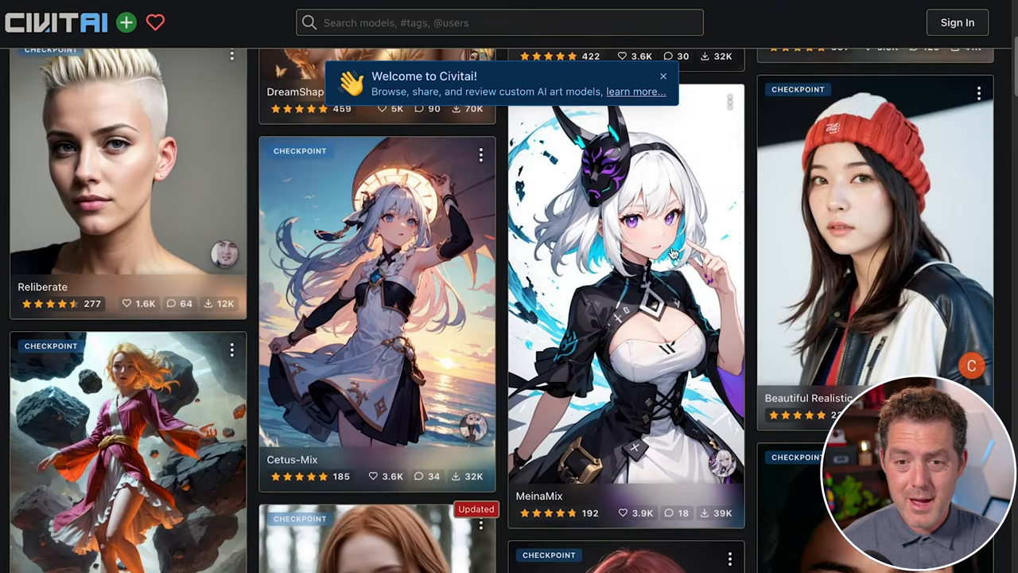
{"action": "scroll", "scroll_direction": "down", "scroll_amount": 3}
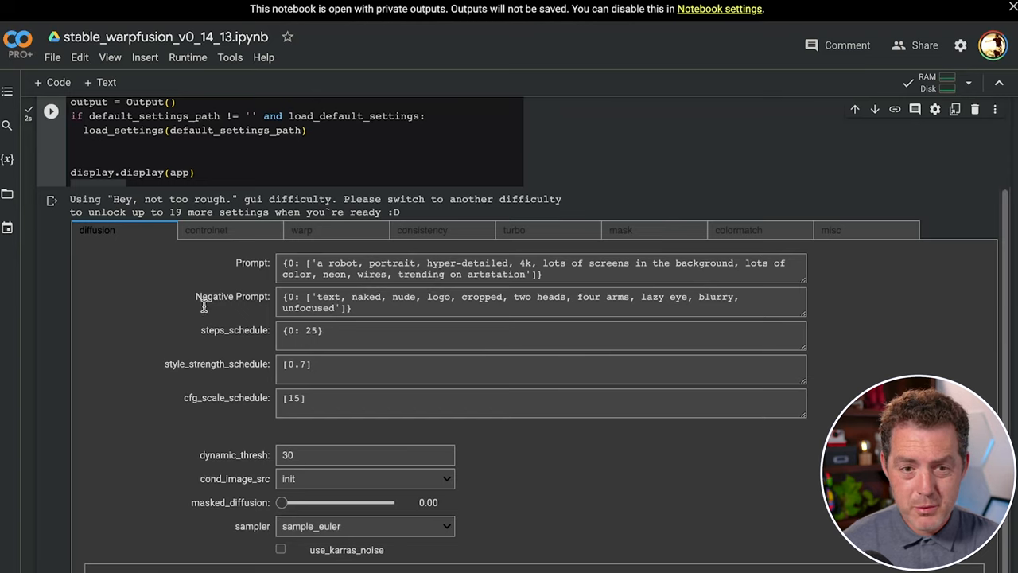
{"action": "mouse_move", "coordinate": [269, 401]}
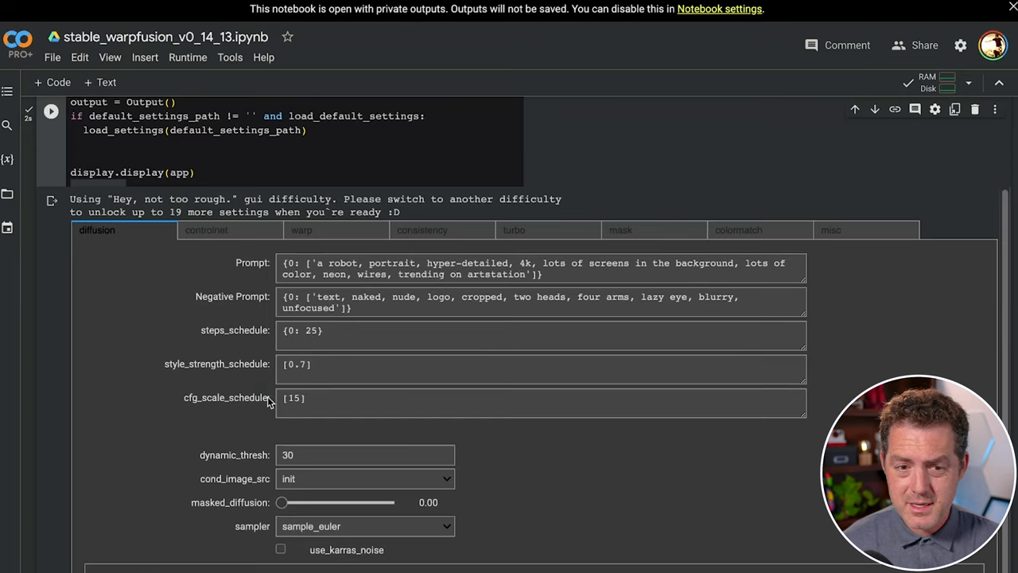
{"action": "mouse_move", "coordinate": [372, 328]}
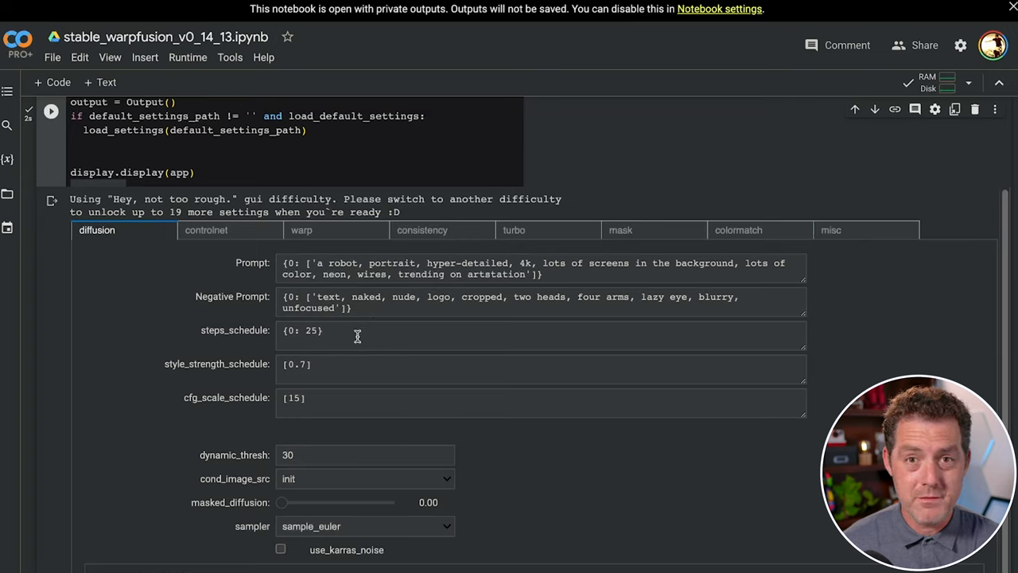
- Run the GUI cell and review its diffusion prompts, steps, style strength and sampler settings
{"action": "left_click", "coordinate": [207, 229]}
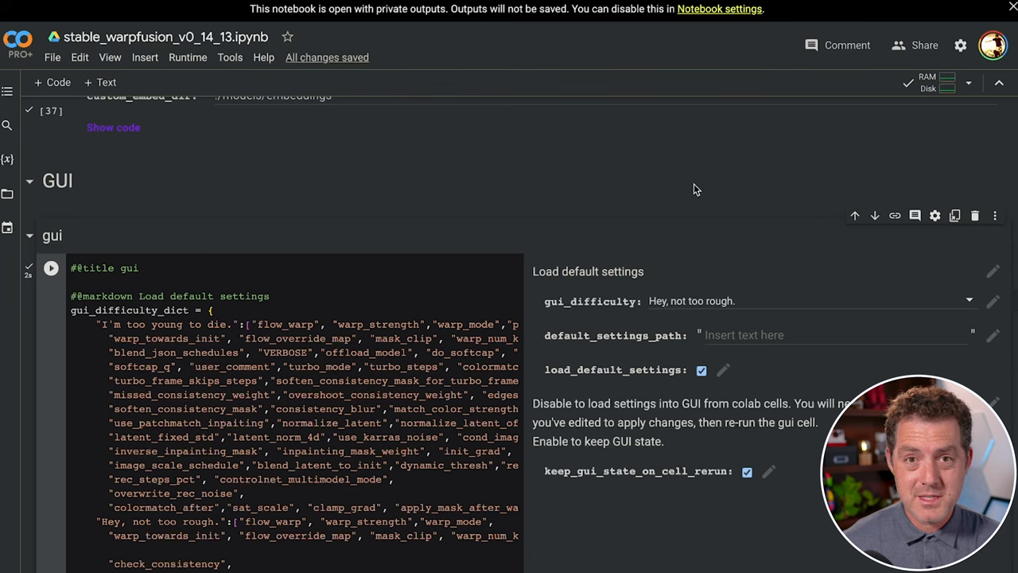
{"action": "mouse_move", "coordinate": [674, 326]}
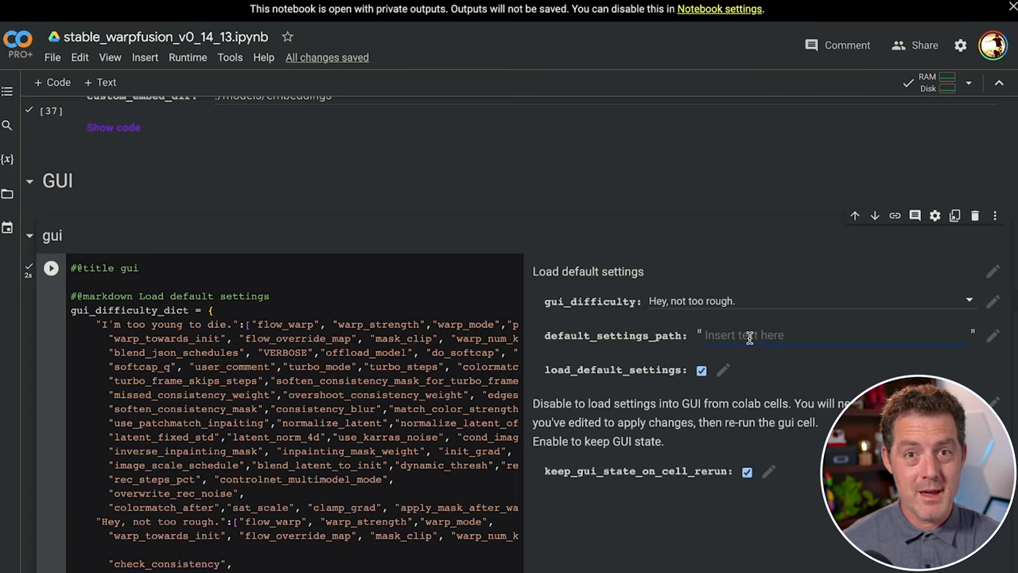
{"action": "scroll", "scroll_direction": "down", "scroll_amount": 3}
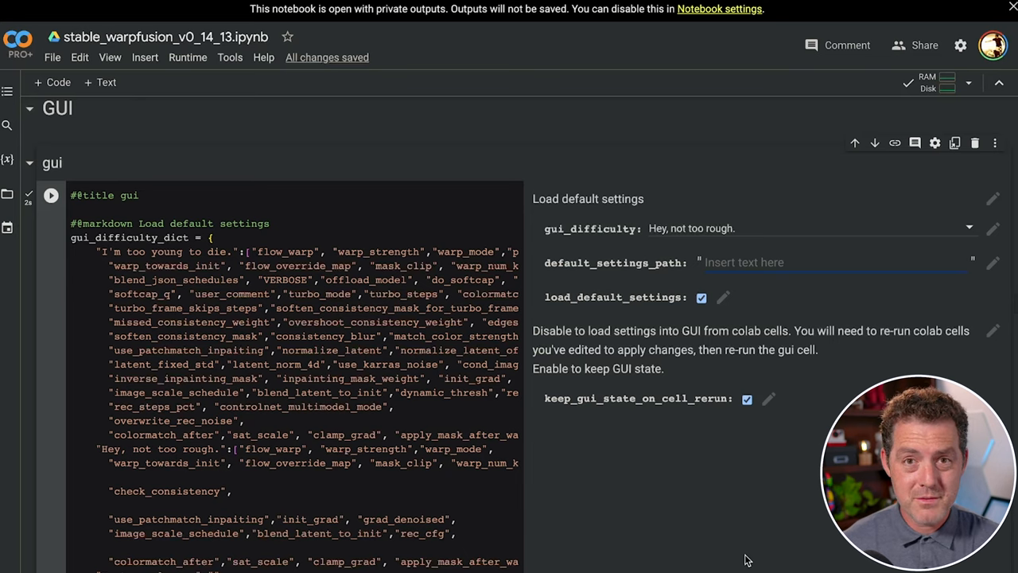
{"action": "scroll", "scroll_direction": "down", "scroll_amount": 3}
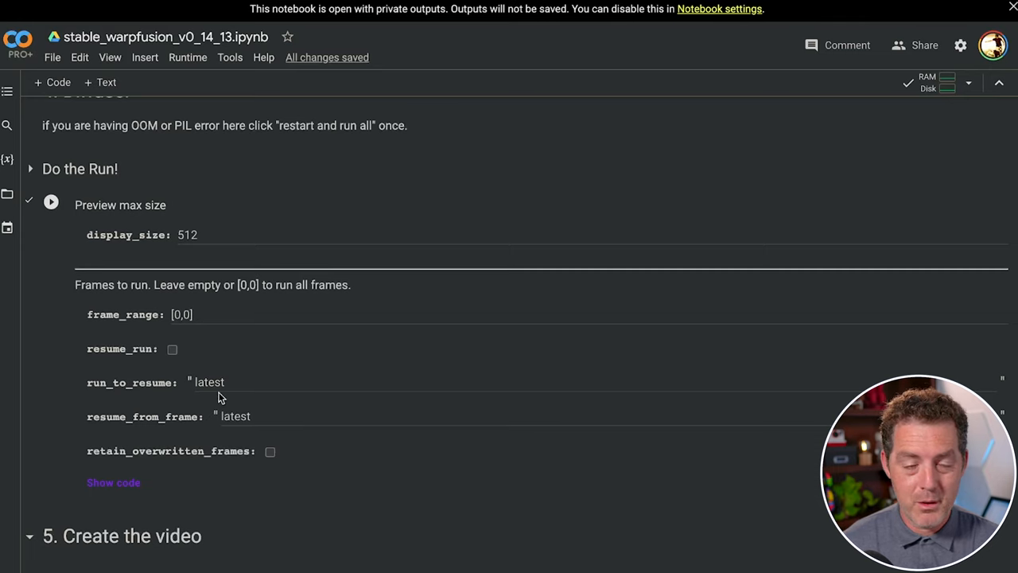
{"action": "mouse_move", "coordinate": [342, 205]}
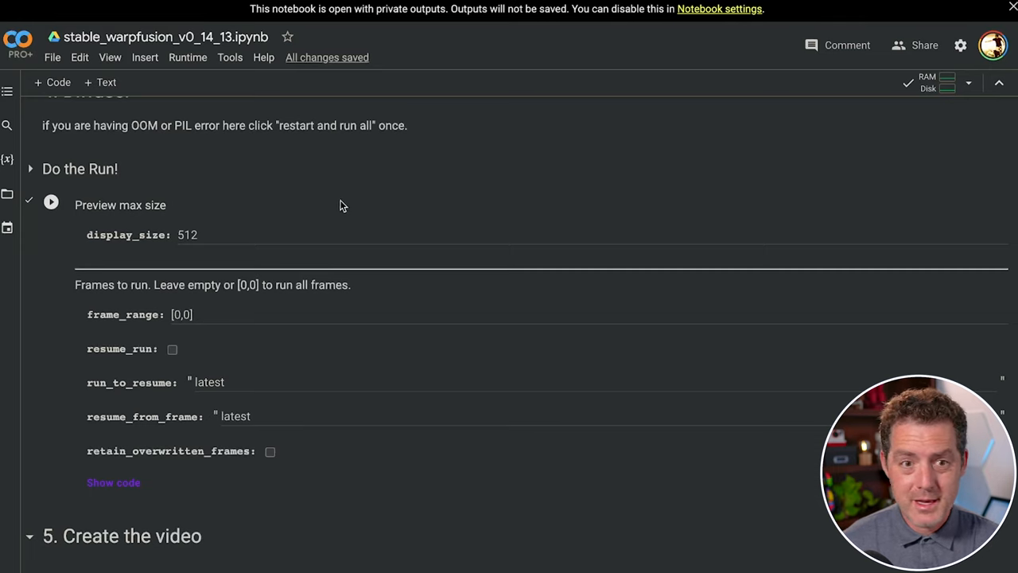
- Execute the Do the Run! cell with display size 512 and frame_range [0,0] for all frames
{"action": "left_click", "coordinate": [53, 203]}
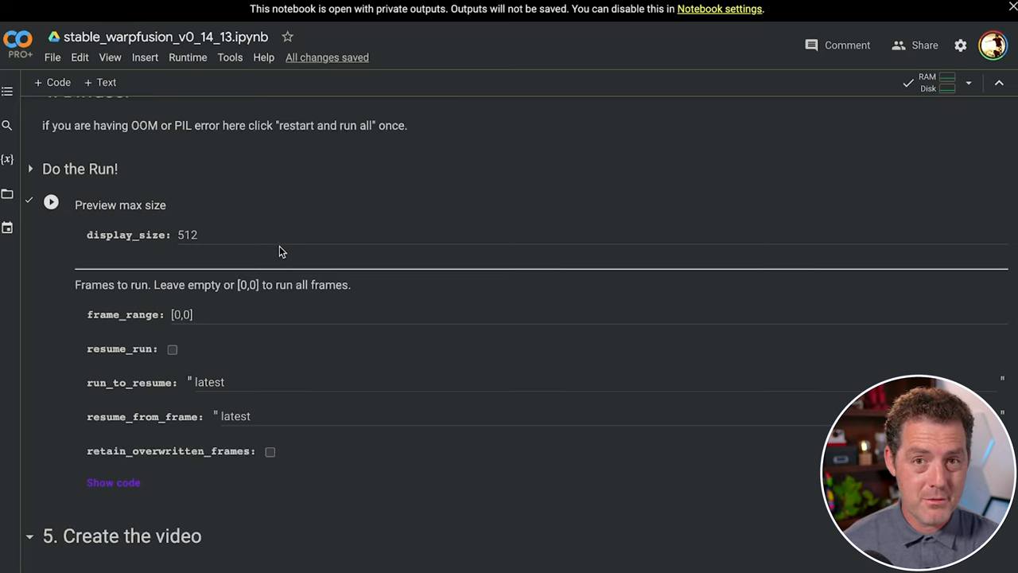
{"action": "left_click", "coordinate": [51, 200]}
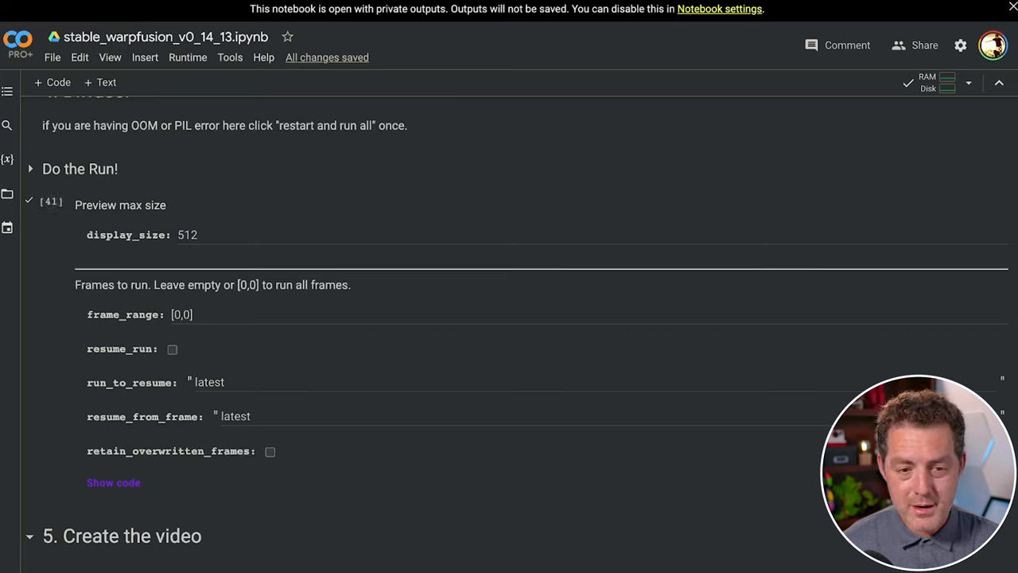